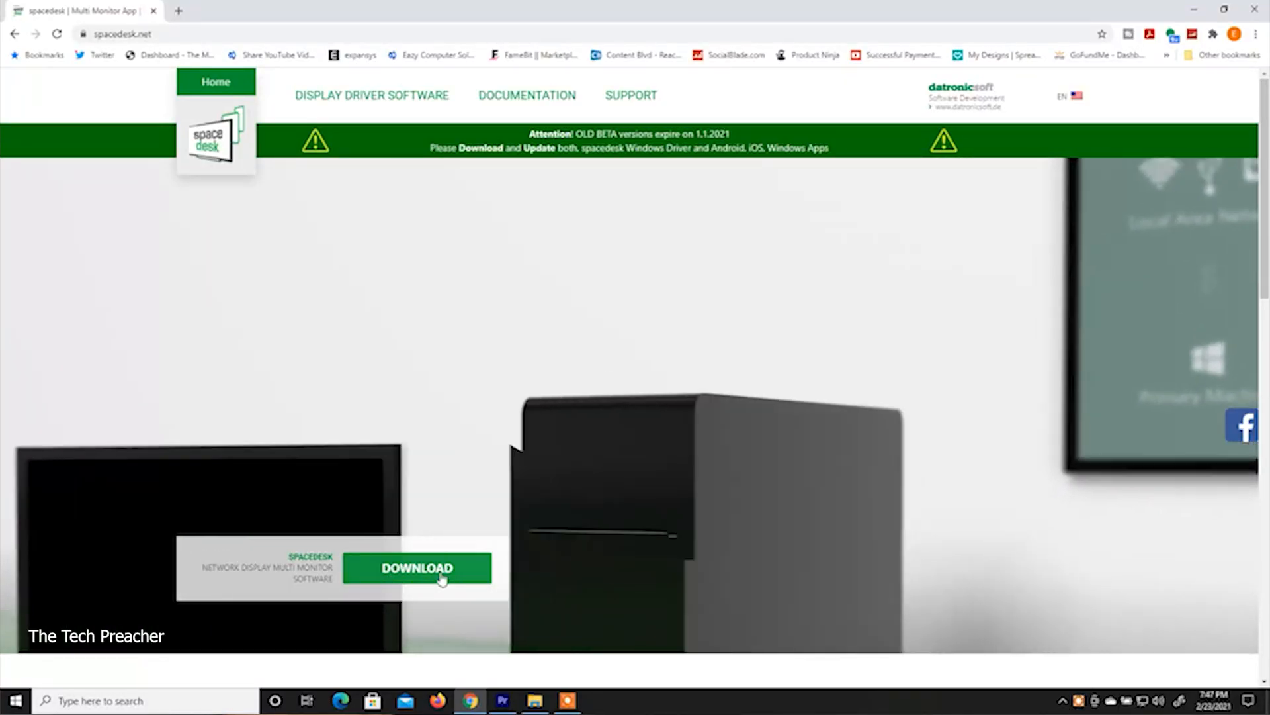
# Step: Go to the spacedesk download section via the green DOWNLOAD banner button
pyautogui.click(417, 568)
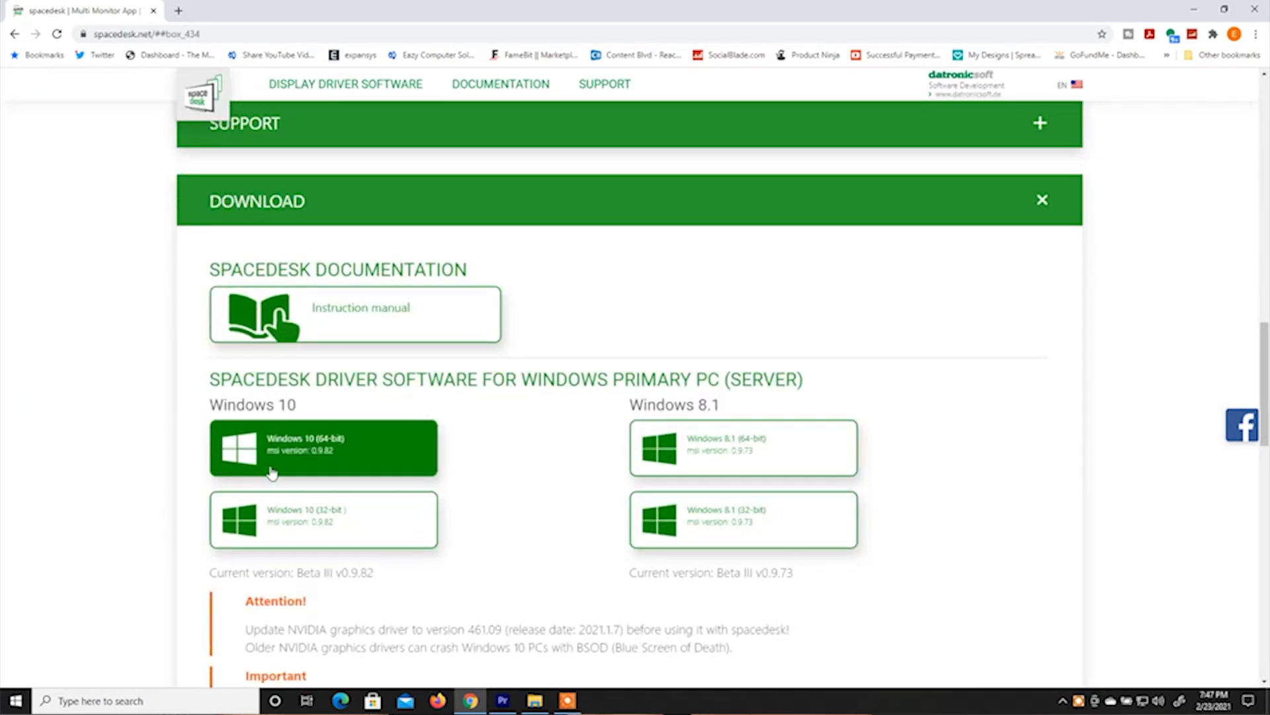
pyautogui.moveTo(729, 482)
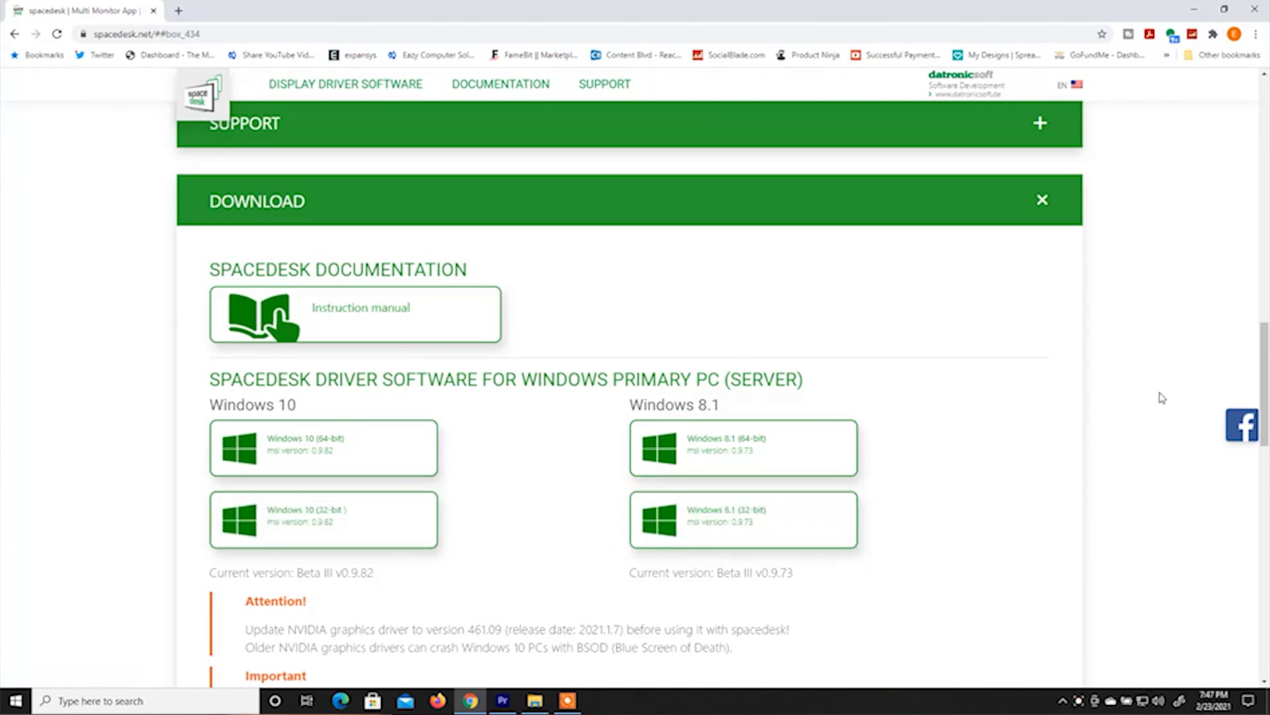
pyautogui.scroll(-3)
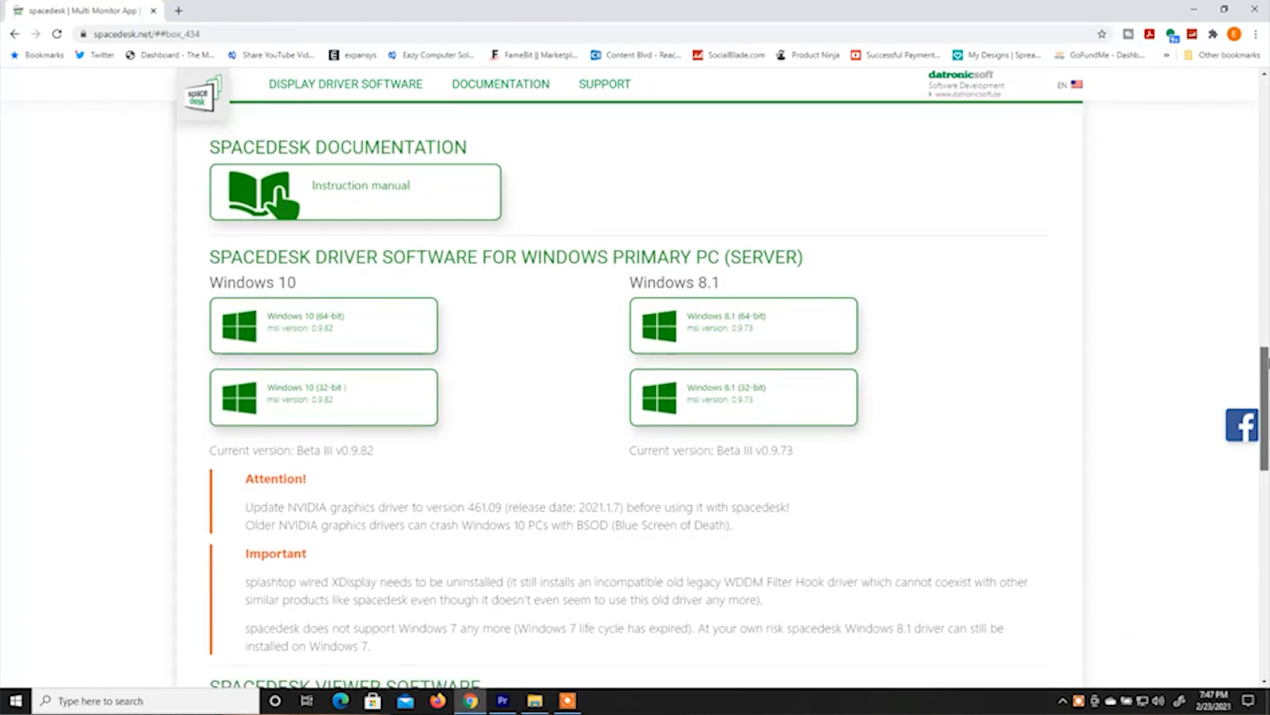
pyautogui.scroll(-3)
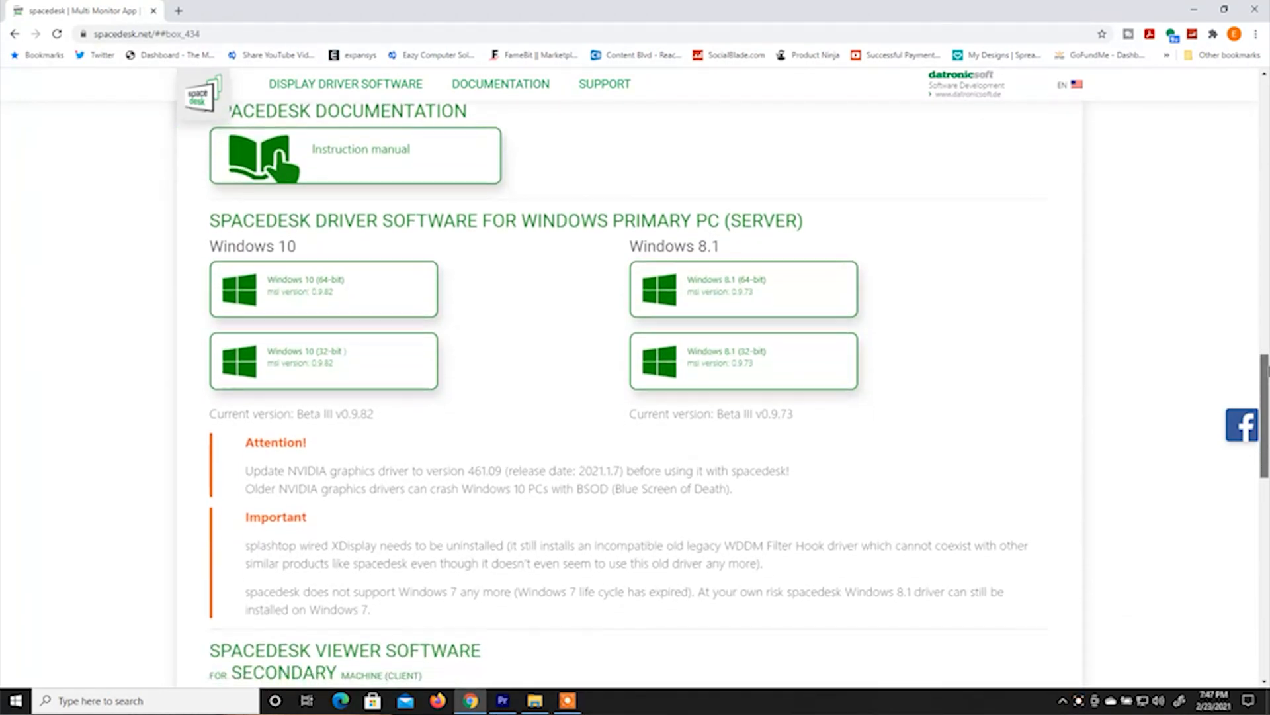
pyautogui.scroll(-3)
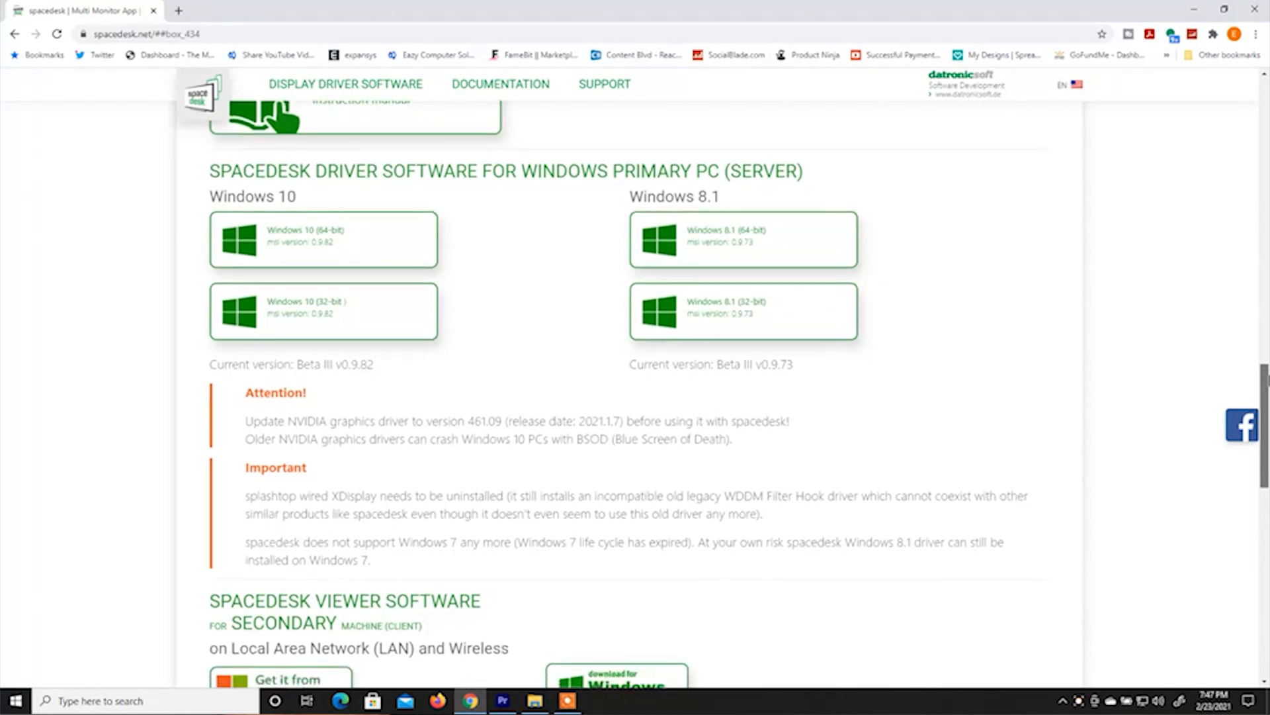
pyautogui.scroll(-3)
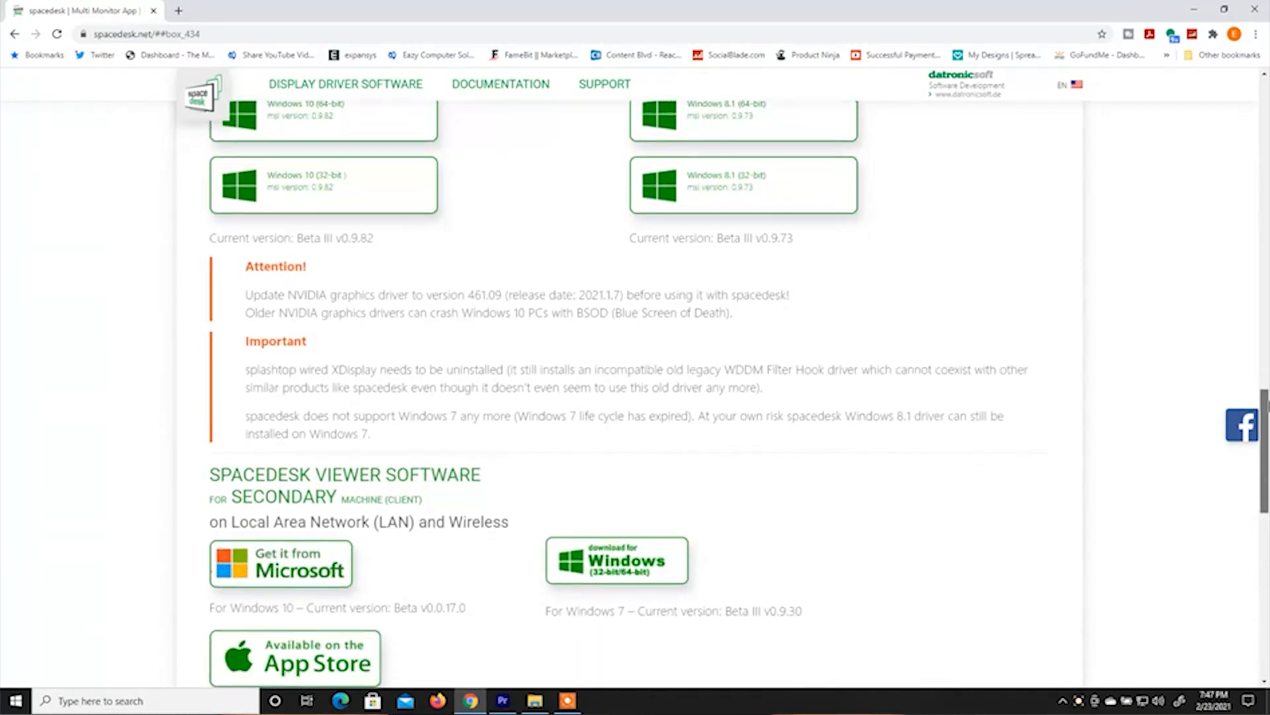
pyautogui.scroll(-3)
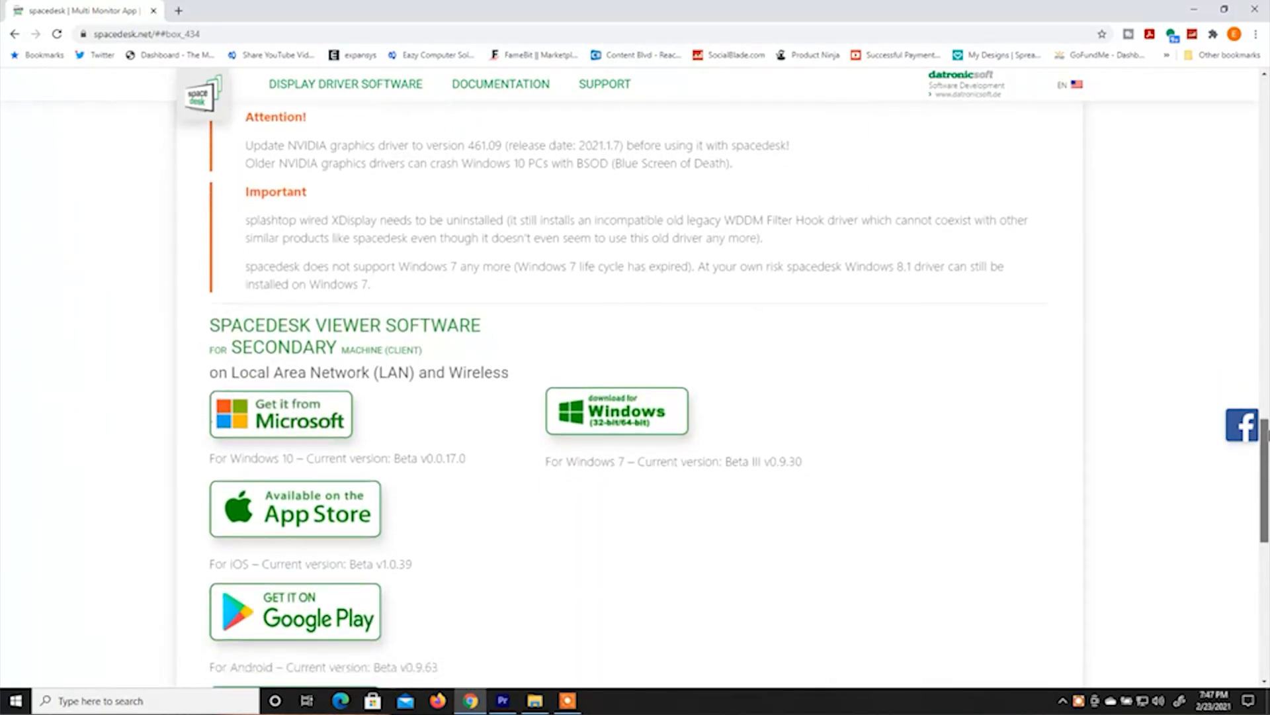
pyautogui.scroll(-3)
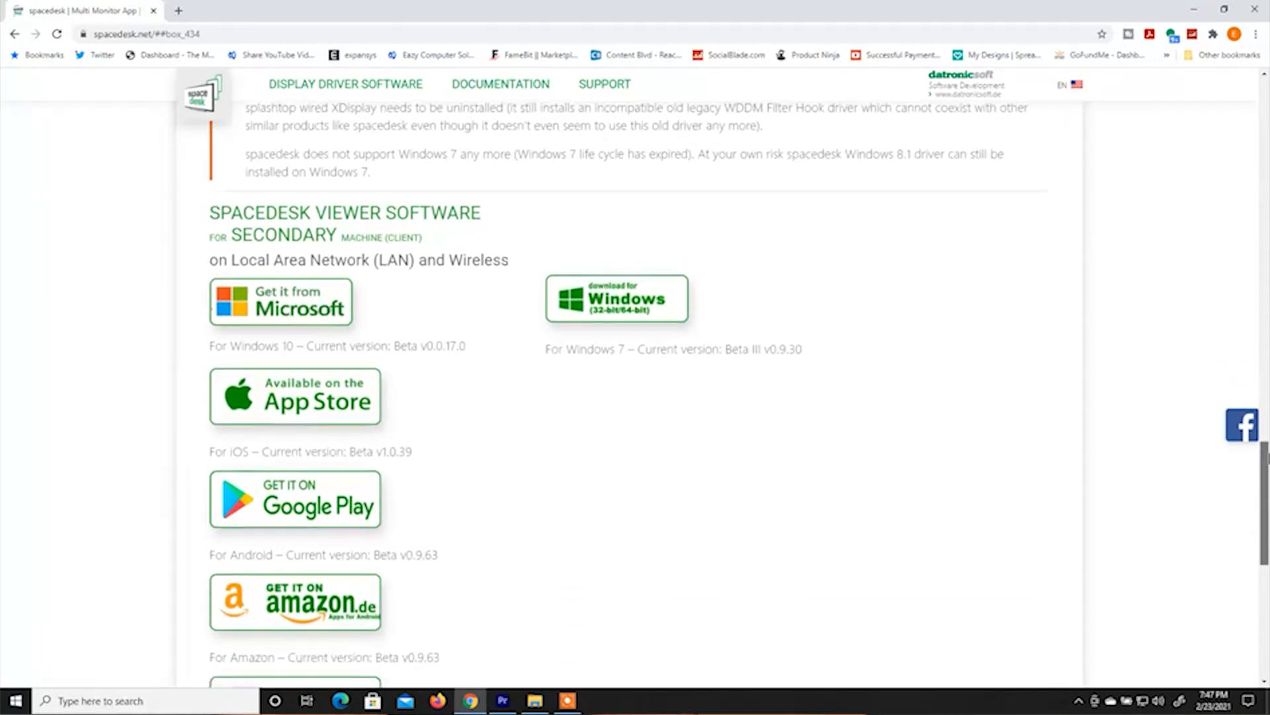
pyautogui.scroll(-3)
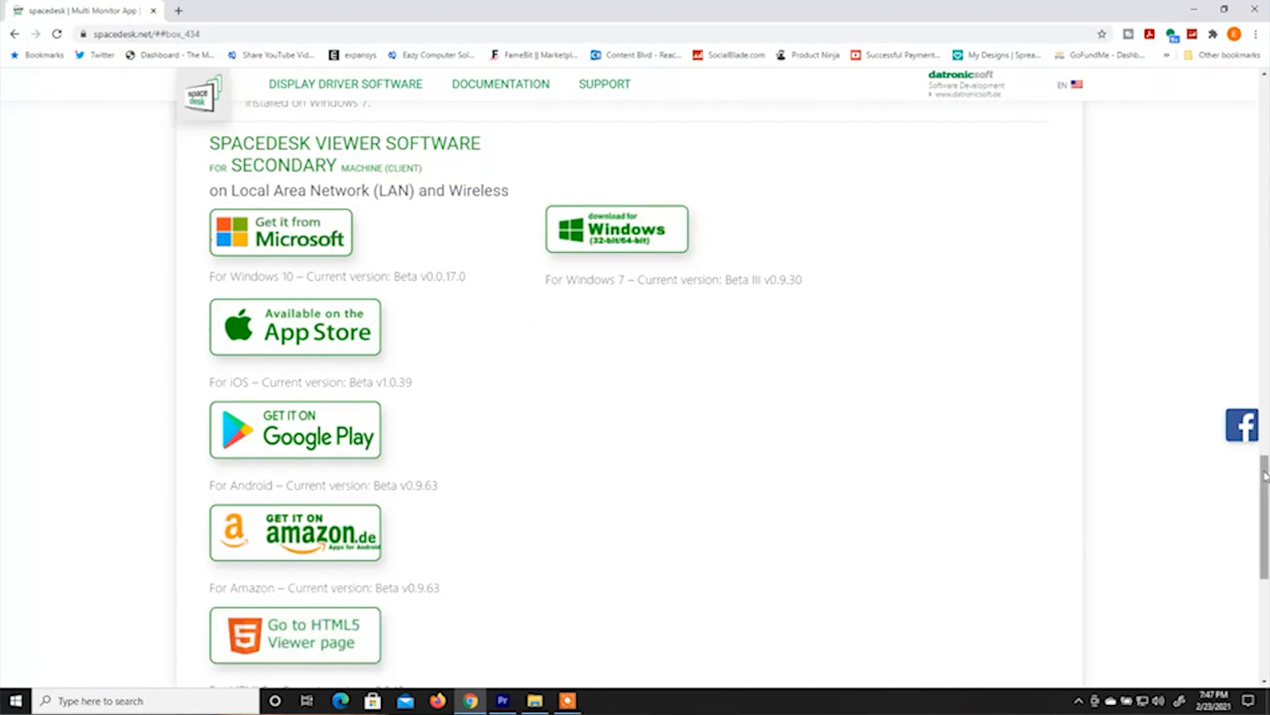
pyautogui.scroll(-3)
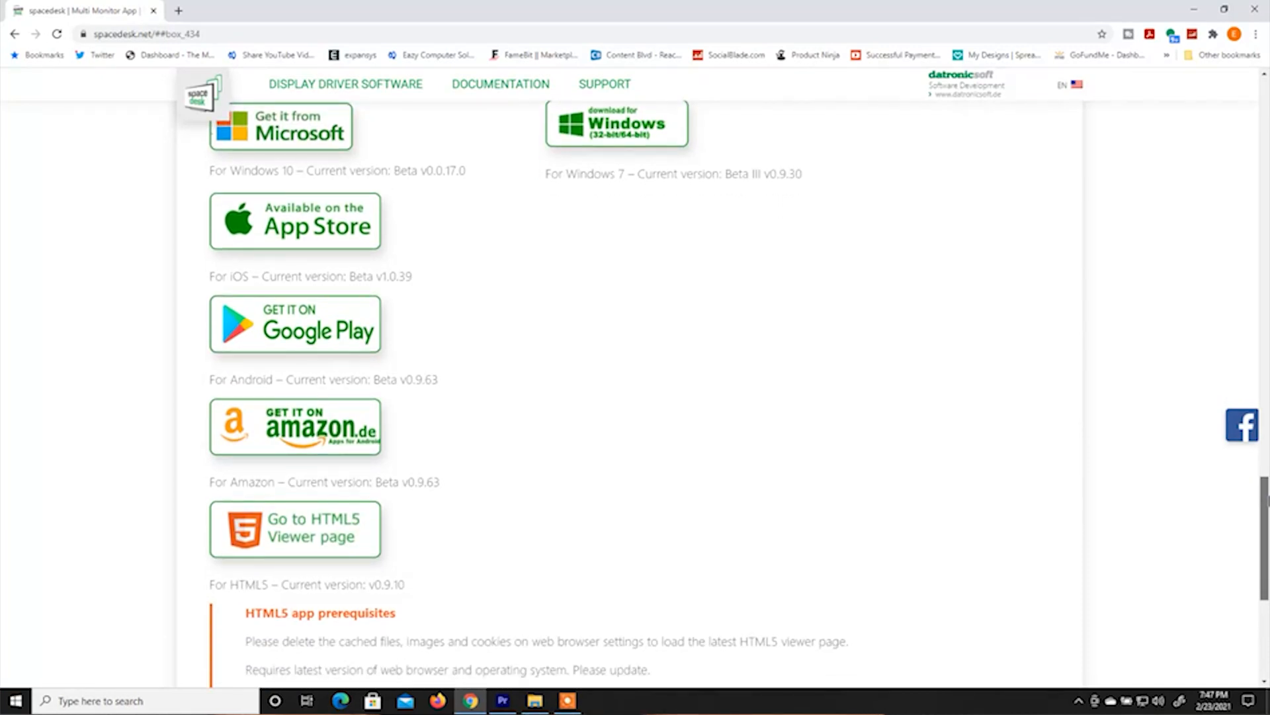
pyautogui.scroll(3)
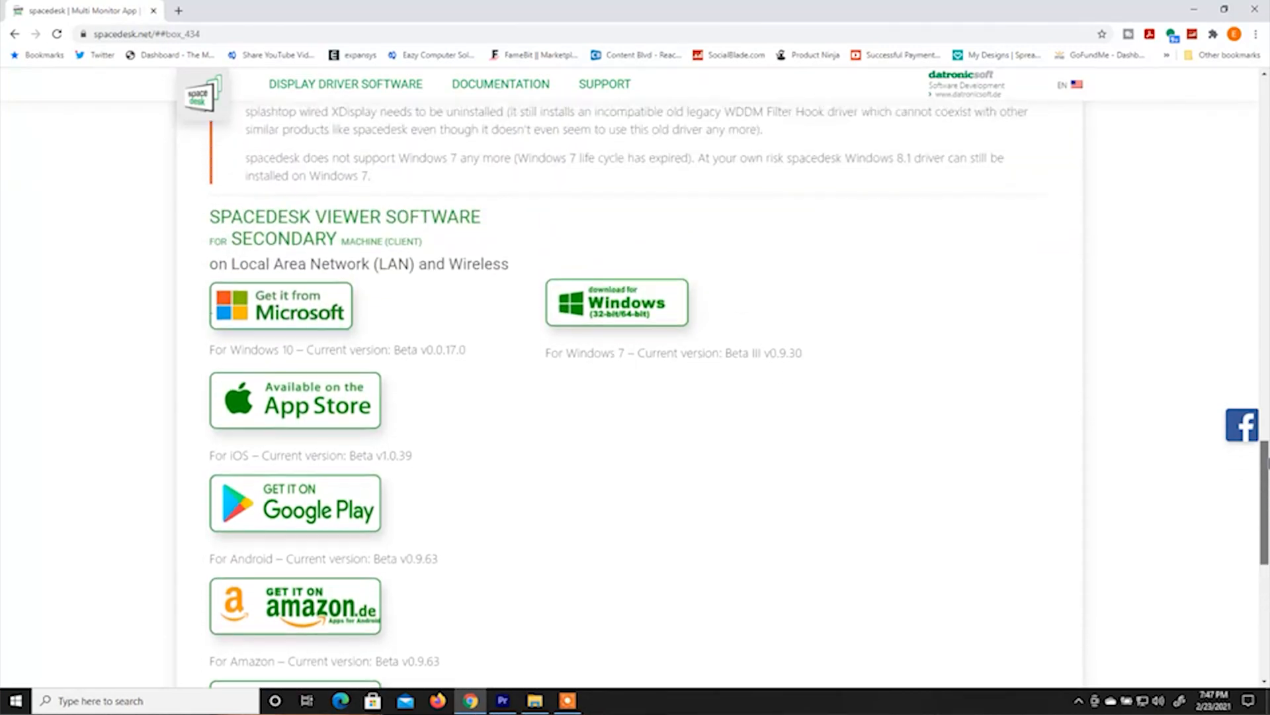
pyautogui.scroll(3)
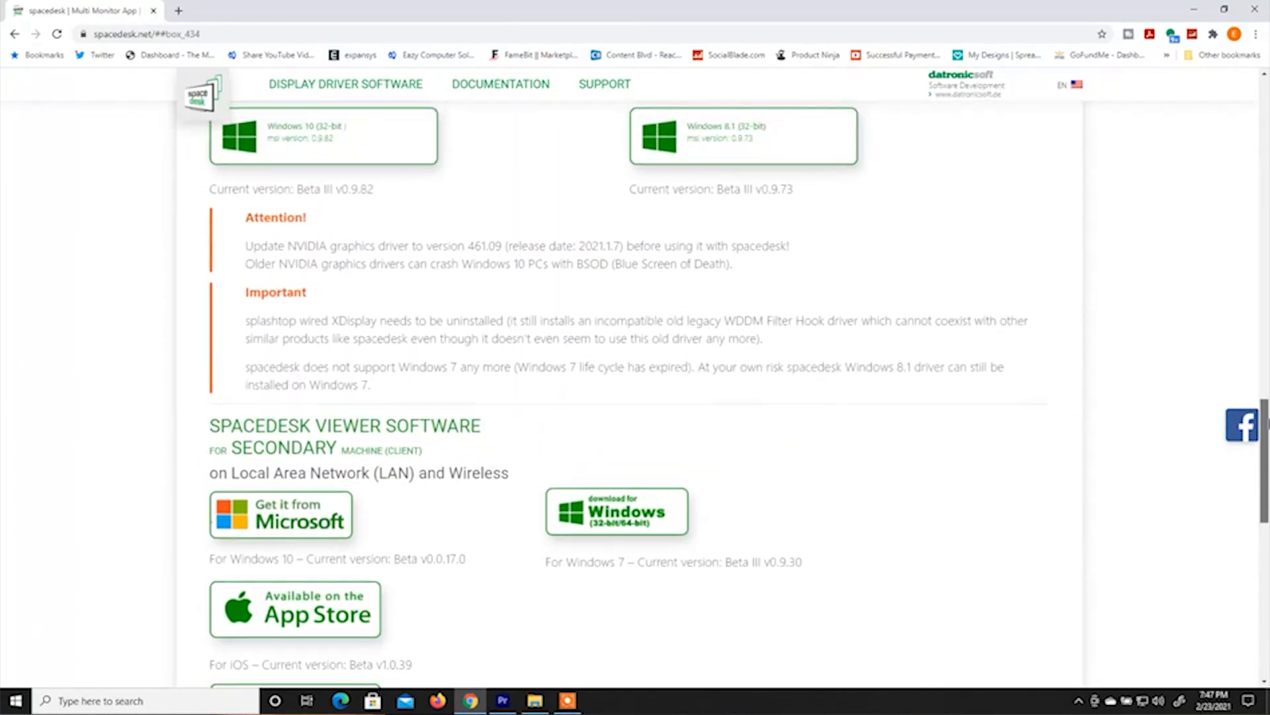